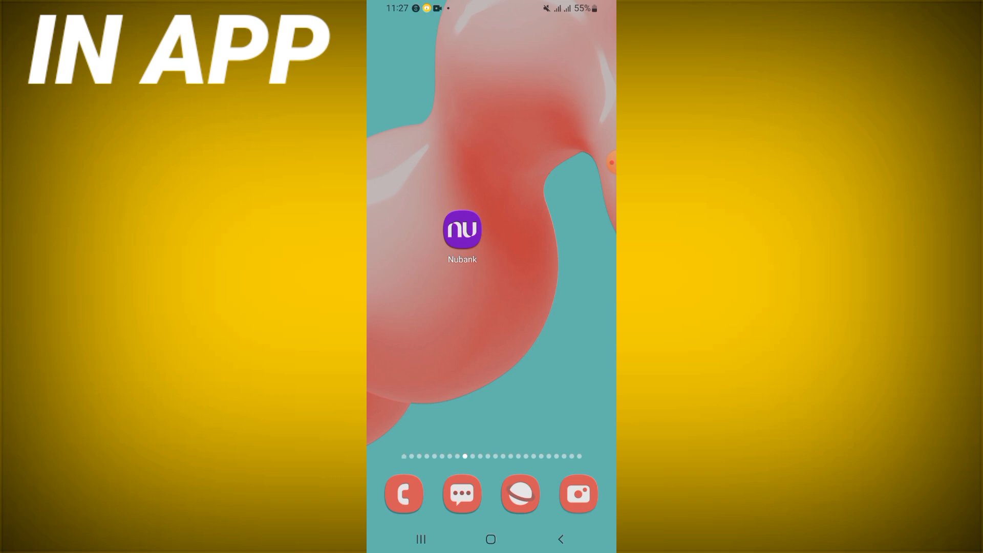
Search the Settings Apps list for "nuba" so only the Nubank app remains
{"action": "scroll", "scroll_direction": "up", "scroll_amount": 3}
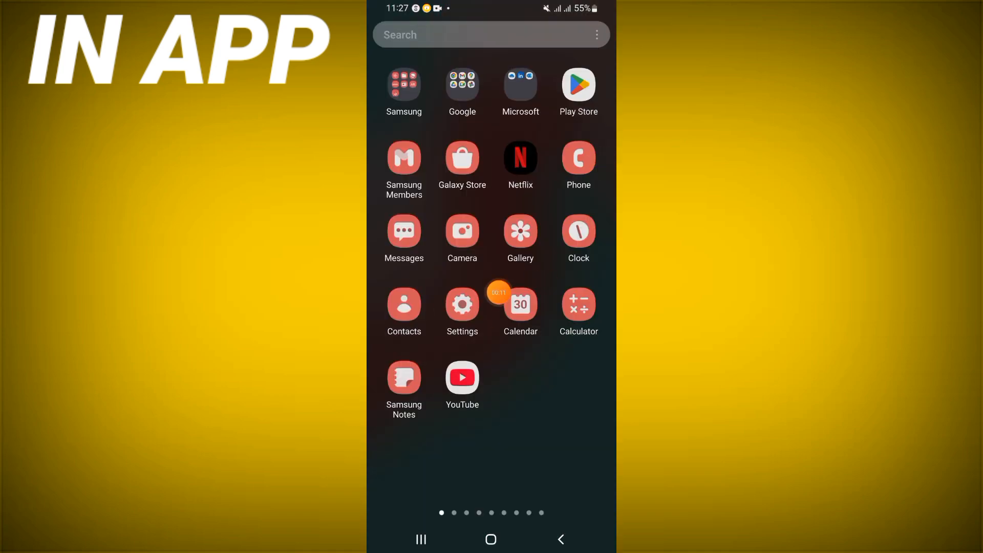
{"action": "left_click", "coordinate": [462, 304]}
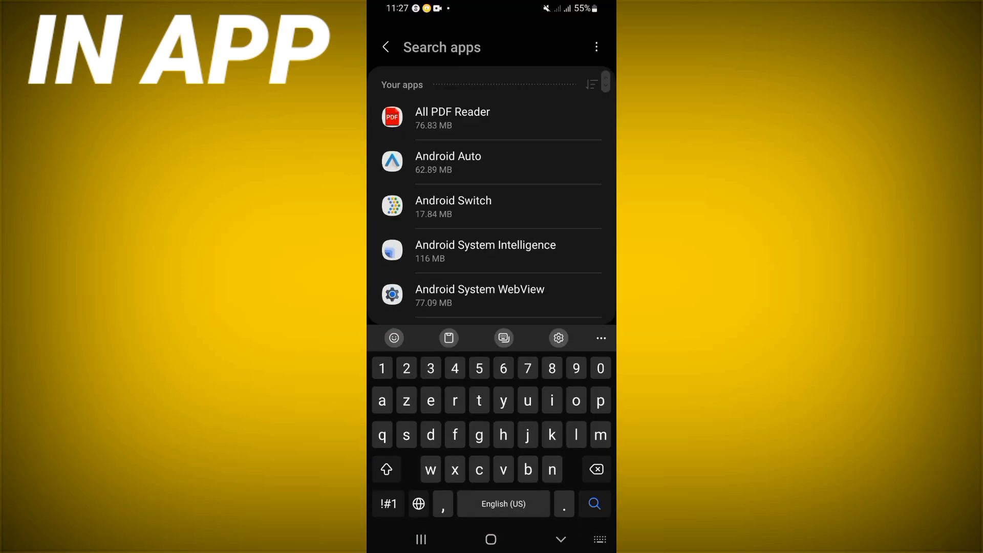
{"action": "type", "text": "nuba"}
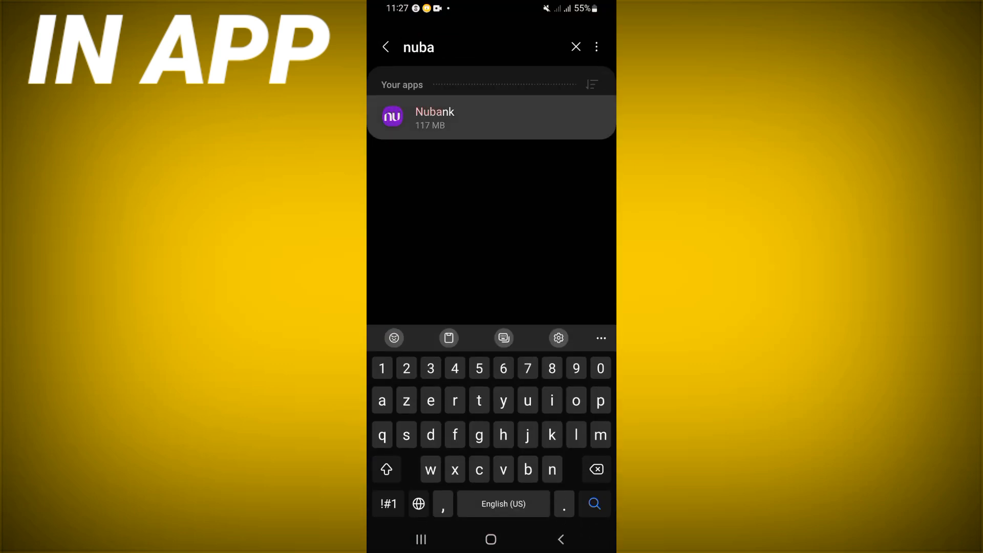